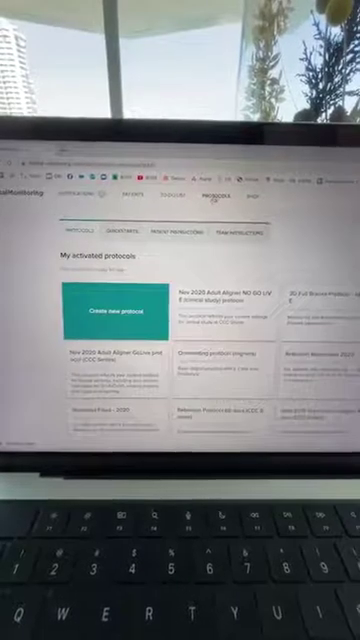
Scroll the unlocked protocols list to reach the Adult Aligner Deluxe protocol card.
scroll("down", 3)
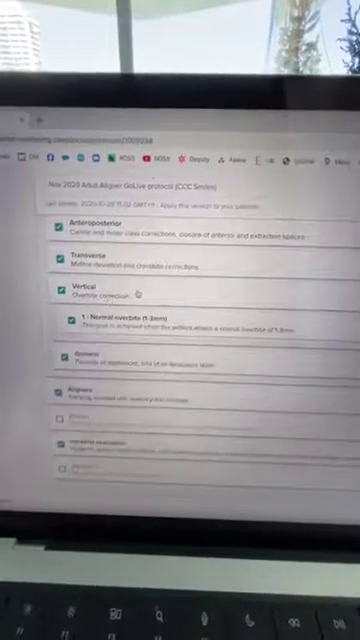
Scroll to the Tracking section and the analysis parameters of outcome 3 (slight unseat).
scroll("down", 3)
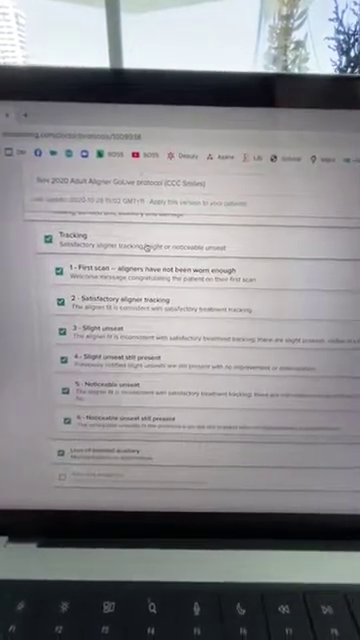
scroll("down", 3)
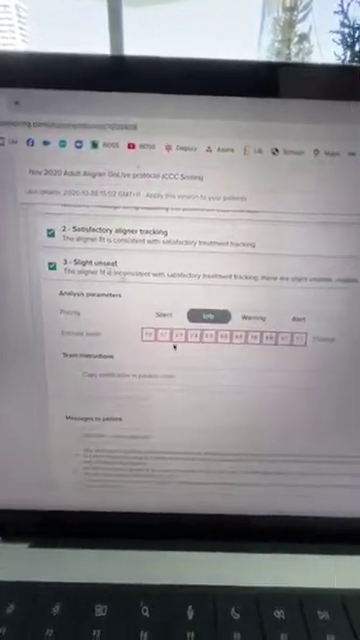
Scroll through the slight-unseat patient messages down to outcome 5 Noticeable unseat.
scroll("down", 3)
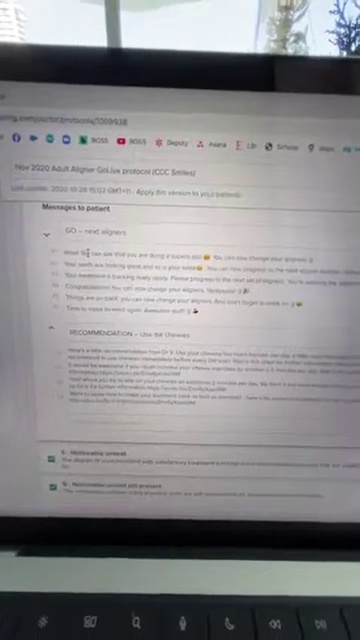
scroll("down", 3)
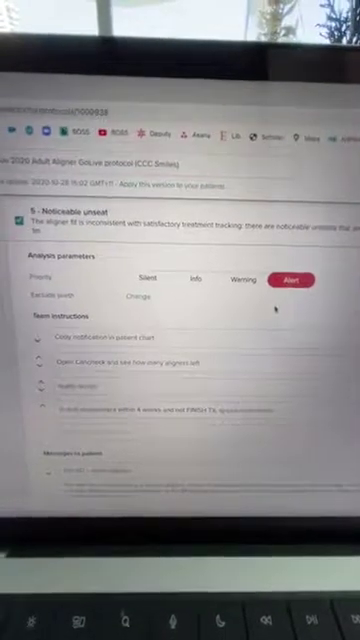
scroll("down", 3)
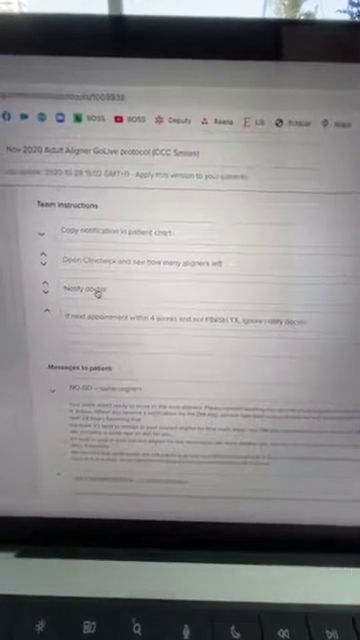
scroll("down", 3)
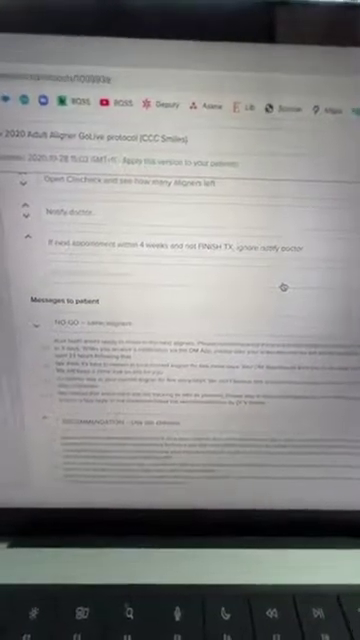
scroll("down", 3)
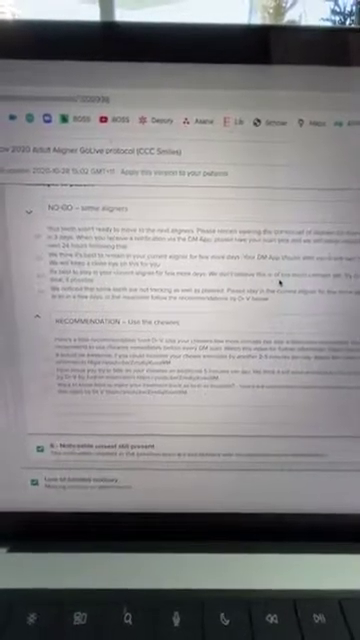
scroll("down", 3)
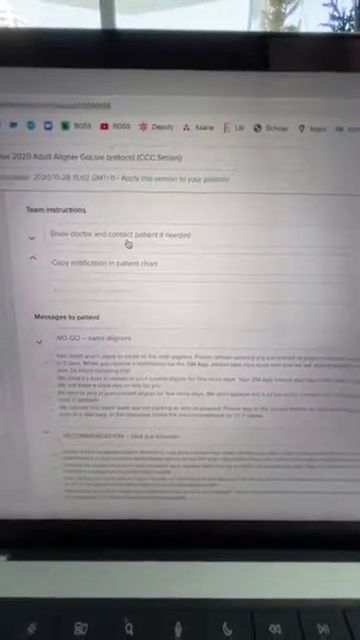
scroll("down", 3)
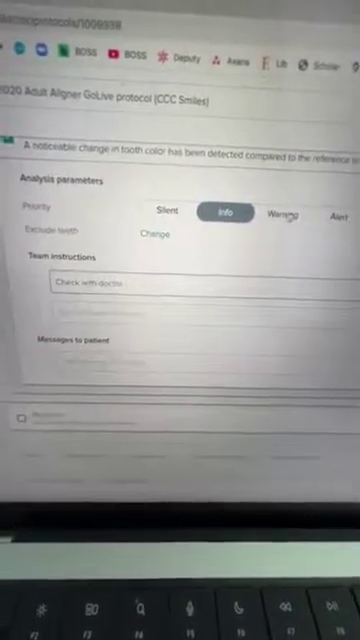
Set the noticeable tooth color change alert to Warning priority and save the protocol.
left_click(288, 212)
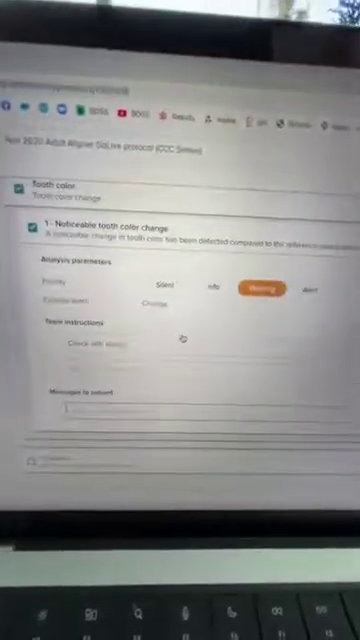
scroll("down", 3)
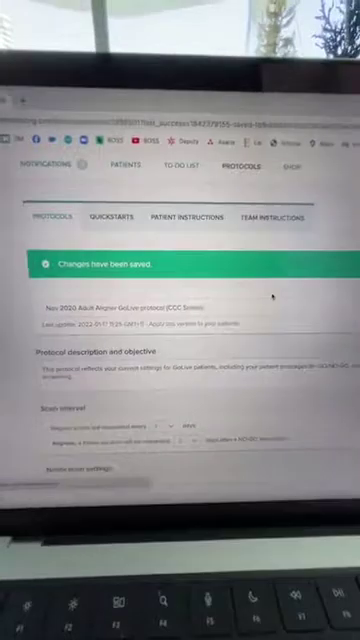
scroll("down", 3)
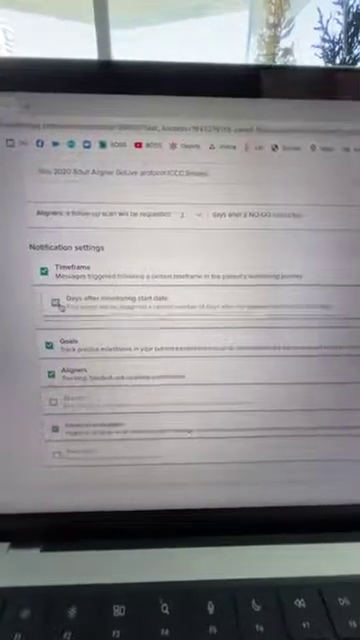
Enable the 'Days after monitoring start date' notification timeframe.
left_click(50, 304)
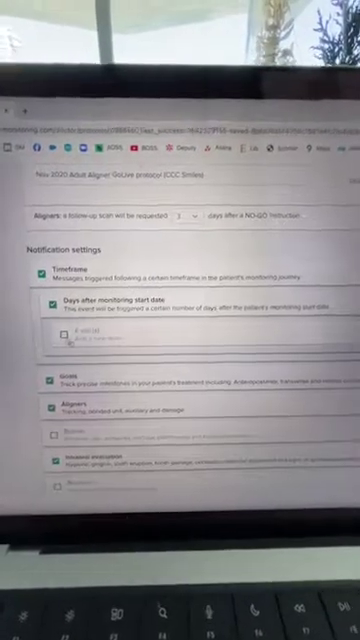